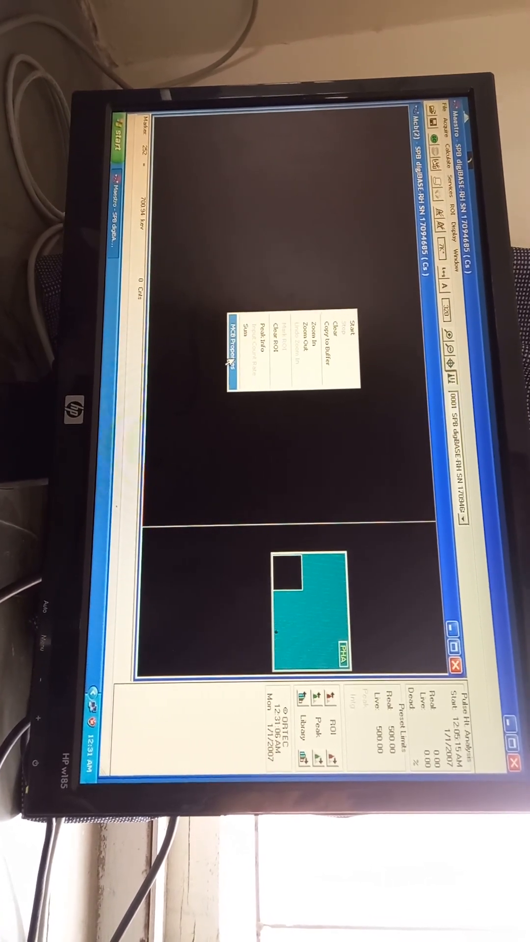
Bring up the digiBASE detector's MCB properties from the spectrum window's context menu
{"action": "left_click", "coordinate": [240, 345]}
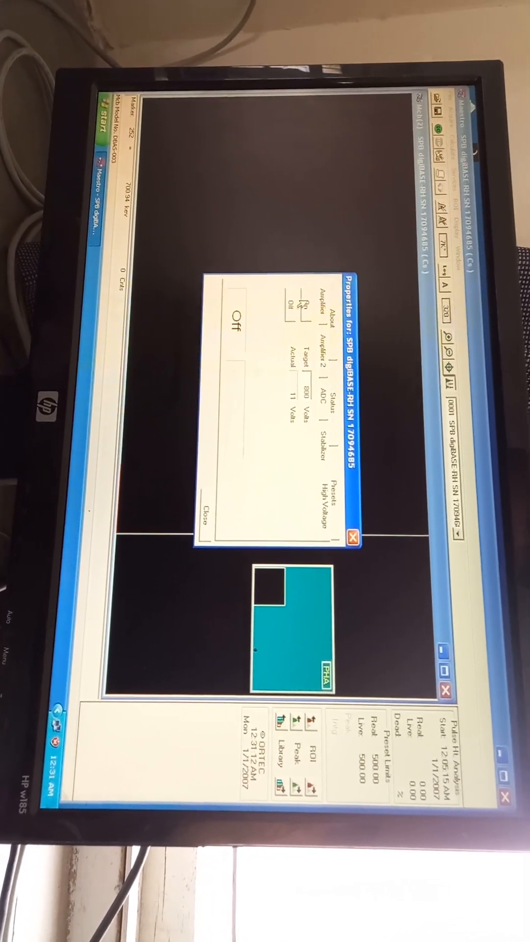
Adjust the amplifier to gain 0.71 with fine gain 0.9300 and 0.75 µS shaping
{"action": "left_click", "coordinate": [323, 301]}
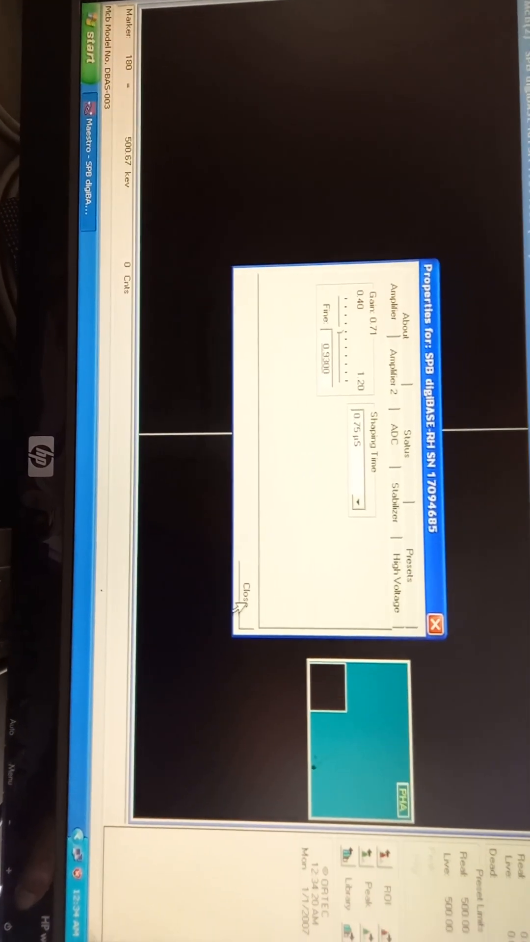
Close the detector properties to proceed with acquiring the Cs-137 spectrum
{"action": "left_click", "coordinate": [242, 591]}
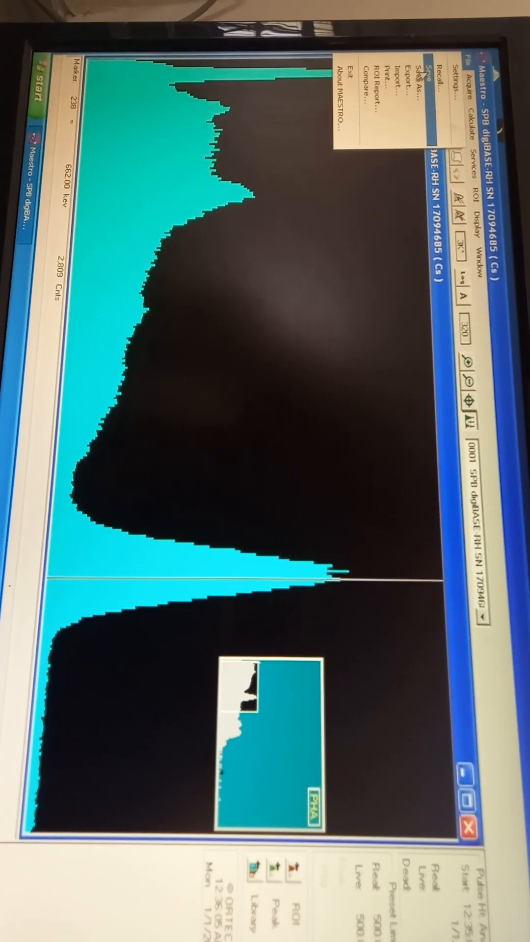
{"action": "left_click", "coordinate": [420, 83]}
{"action": "type", "text": "physics_Cs_137.Spe"}
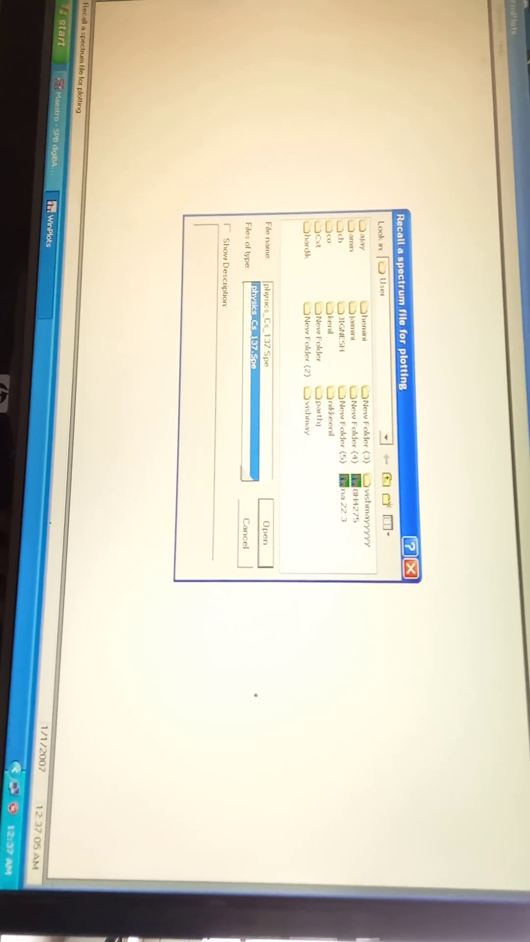
Load physics_Cs_137.Spe from the Recall dialog so WinPlots plots it
{"action": "left_click", "coordinate": [264, 527]}
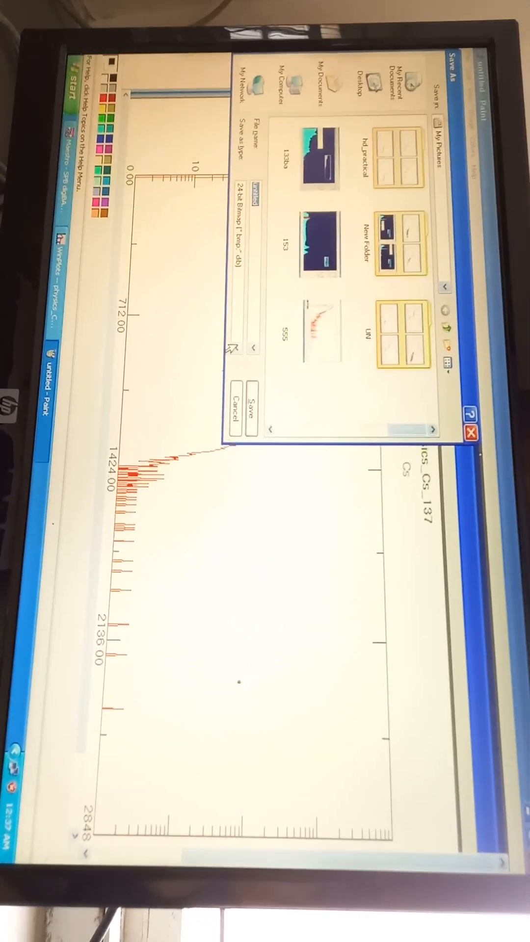
List Paint's available image file types for saving the spectrum plot
{"action": "left_click", "coordinate": [252, 183]}
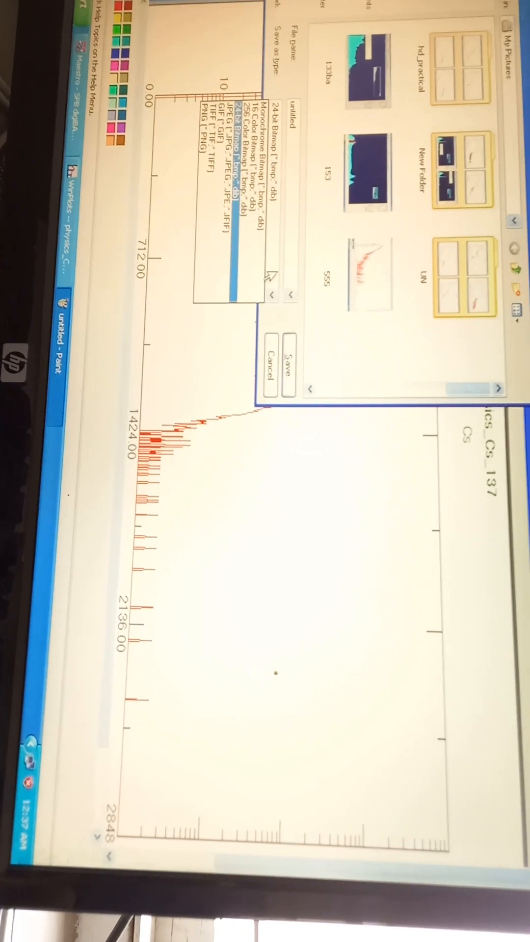